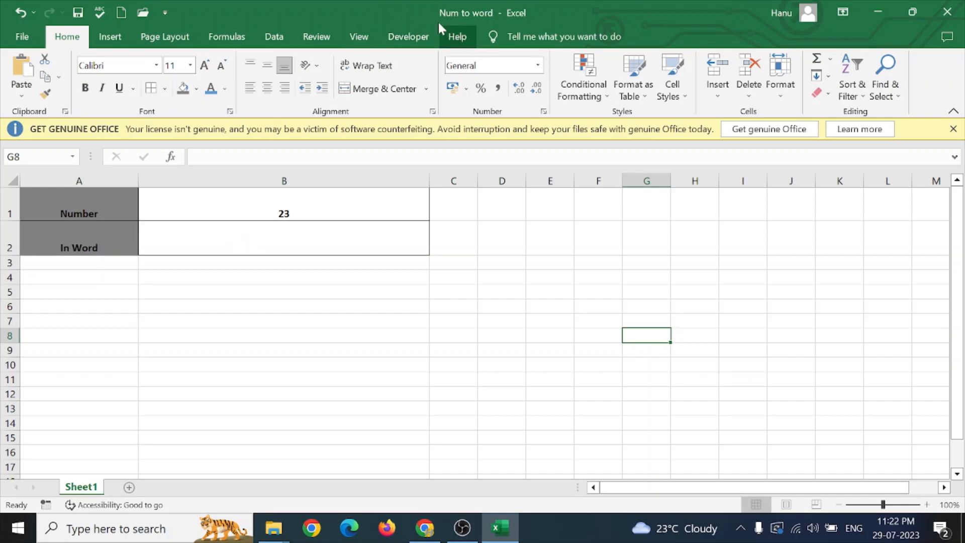
mouse_move(408, 36)
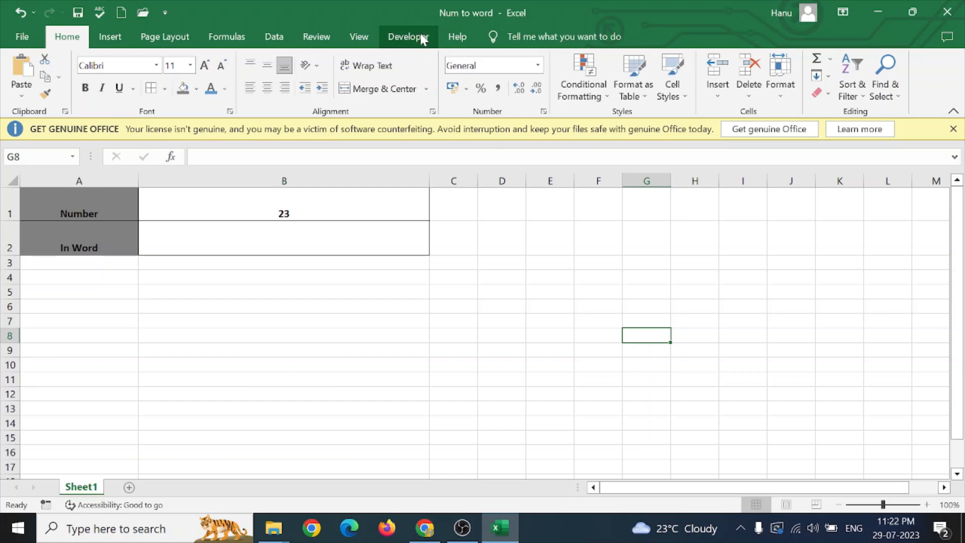
mouse_move(929, 91)
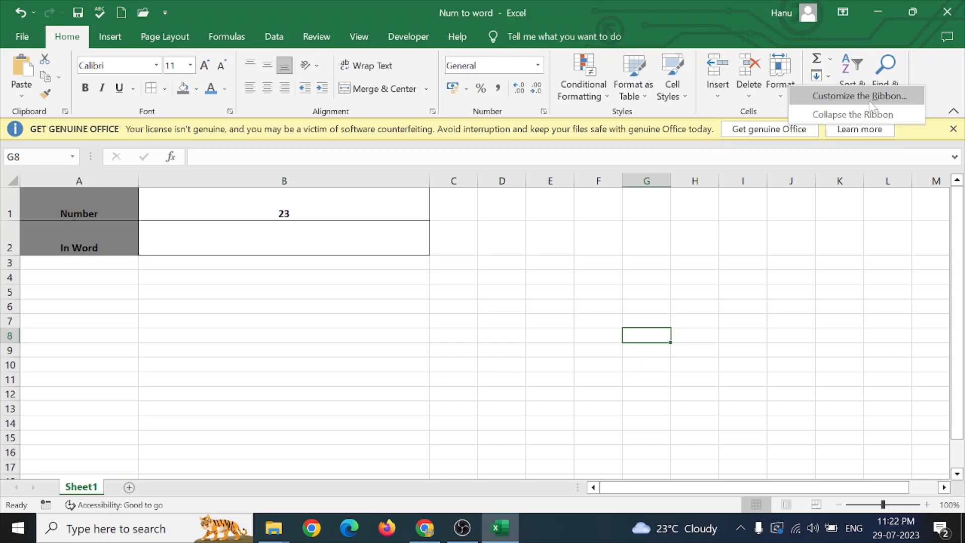
Enable the Developer tab in Excel's ribbon customization options.
click(860, 96)
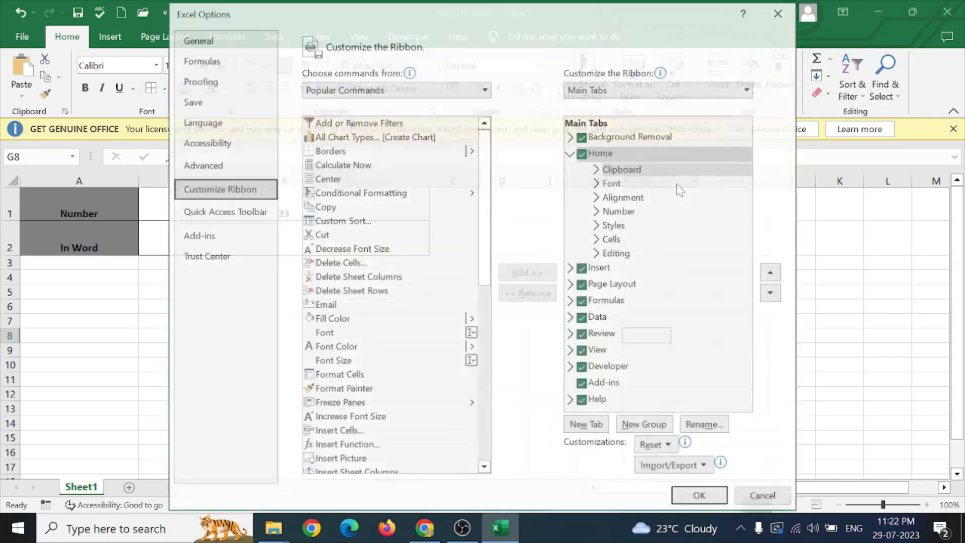
click(609, 367)
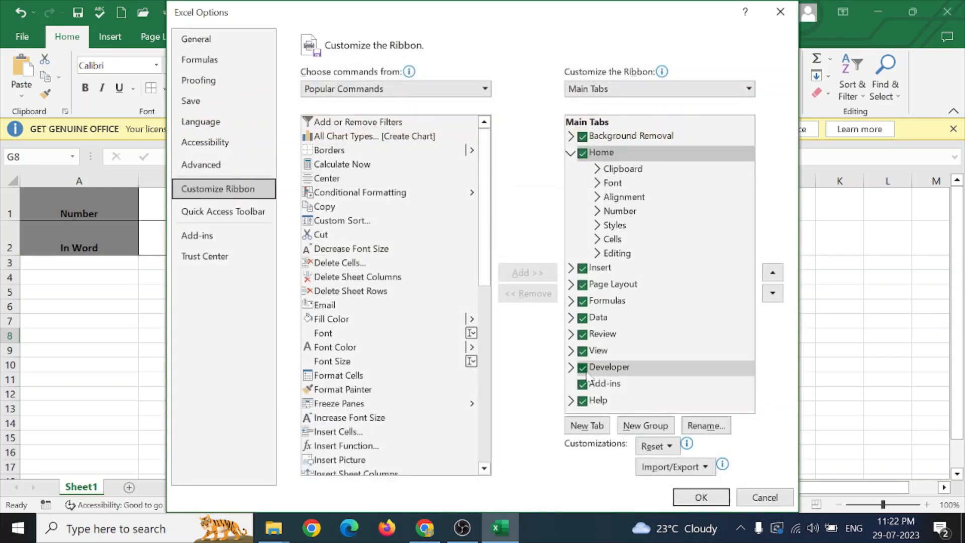
click(609, 367)
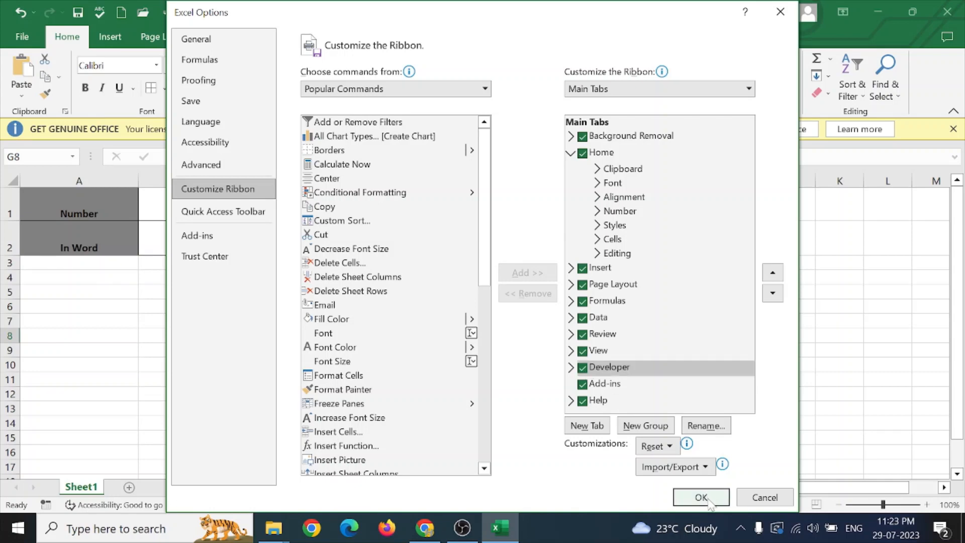
click(700, 496)
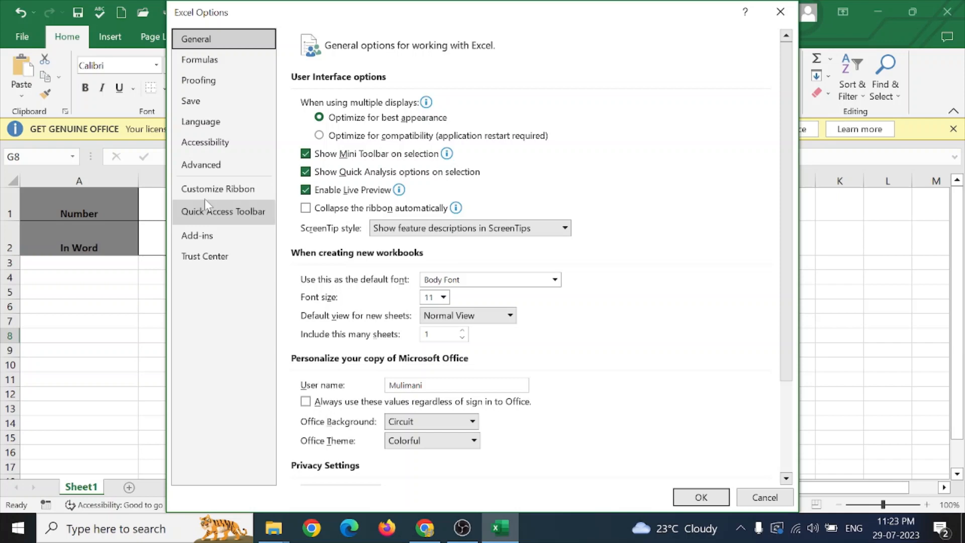
click(217, 188)
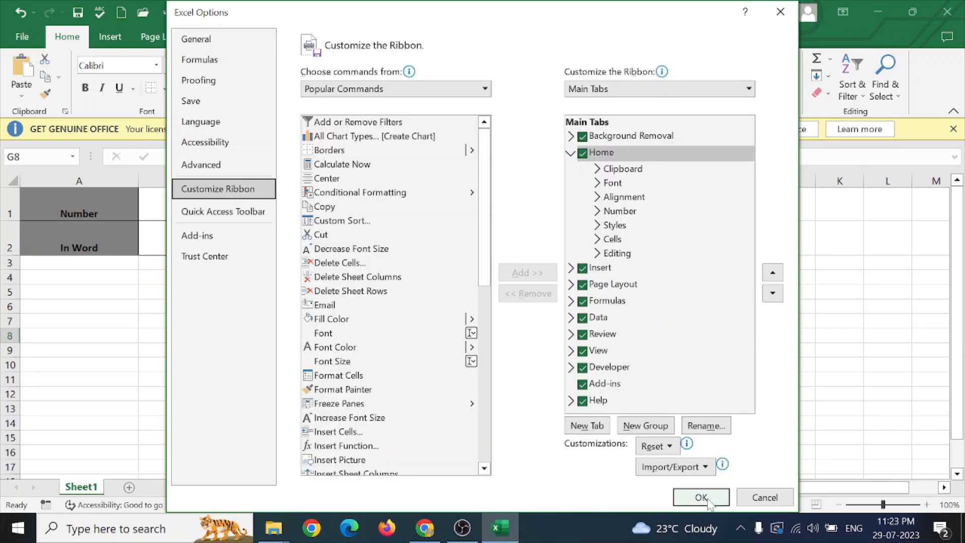
click(700, 497)
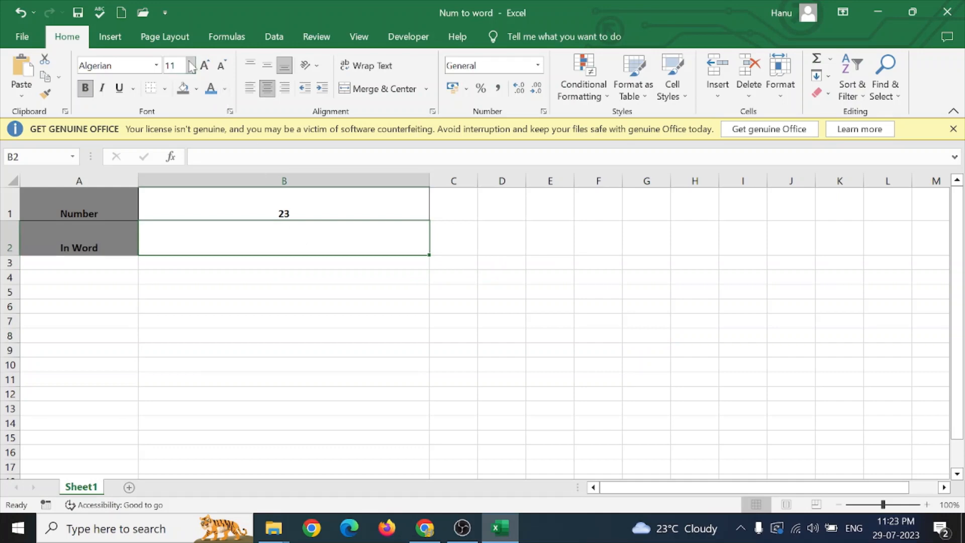
Open Visual Basic and insert a new module holding the SpellNumber function code.
click(408, 36)
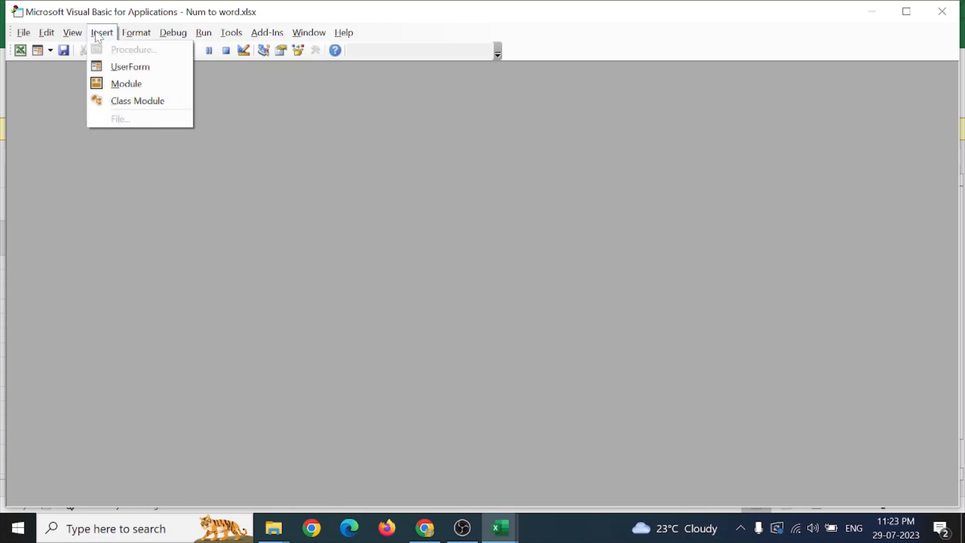
click(126, 83)
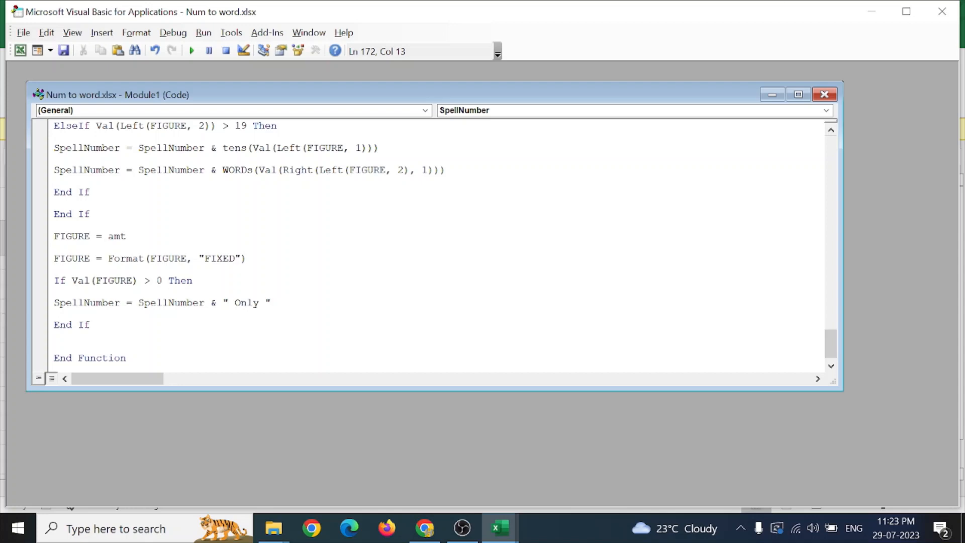
mouse_move(64, 50)
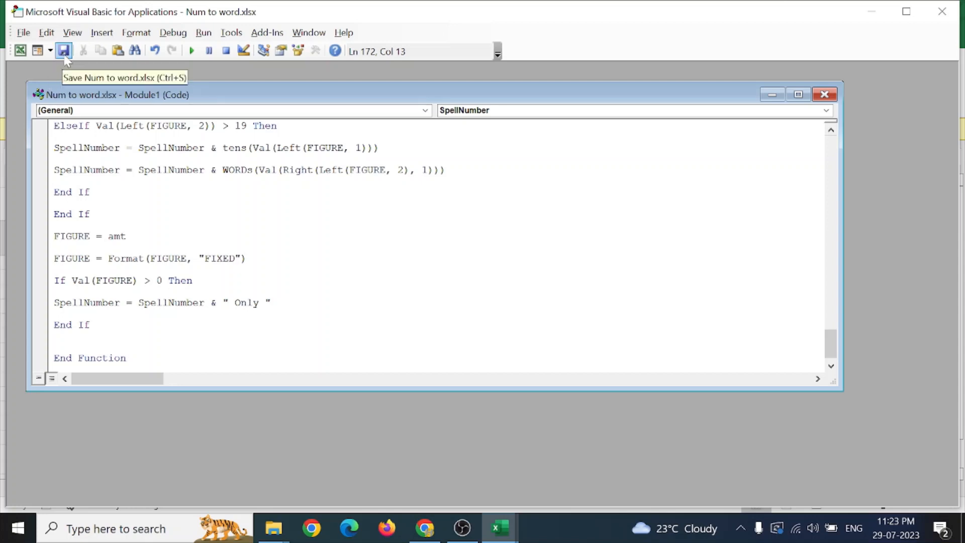
scroll(up, 3)
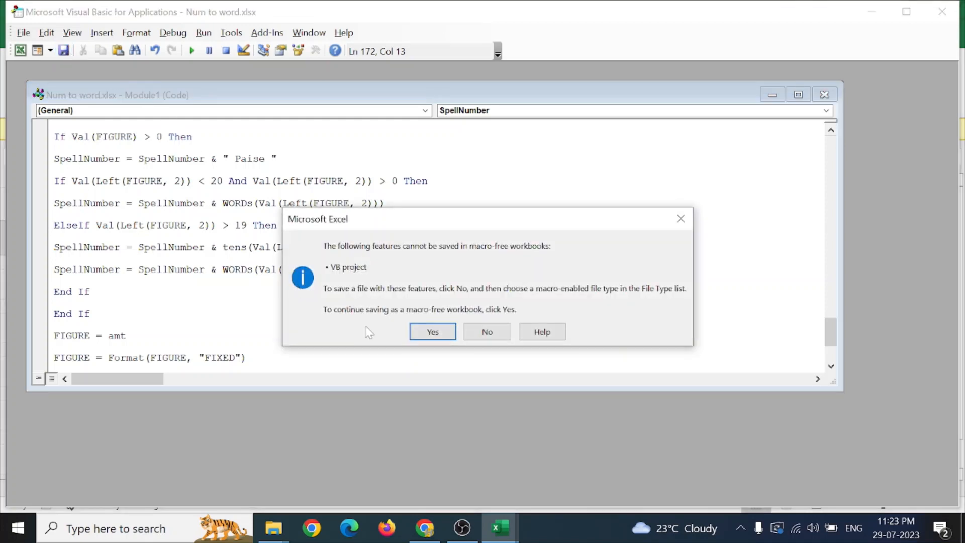
mouse_move(432, 323)
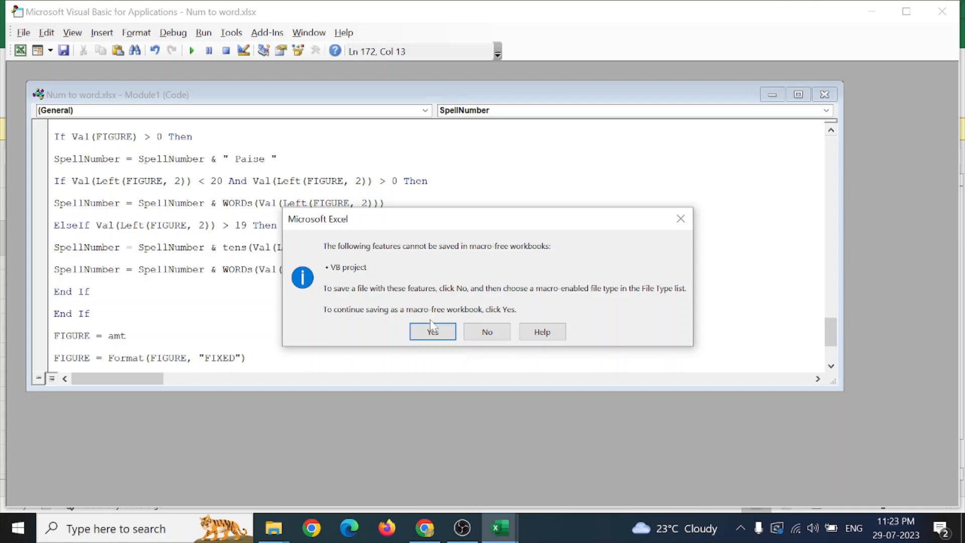
mouse_move(429, 317)
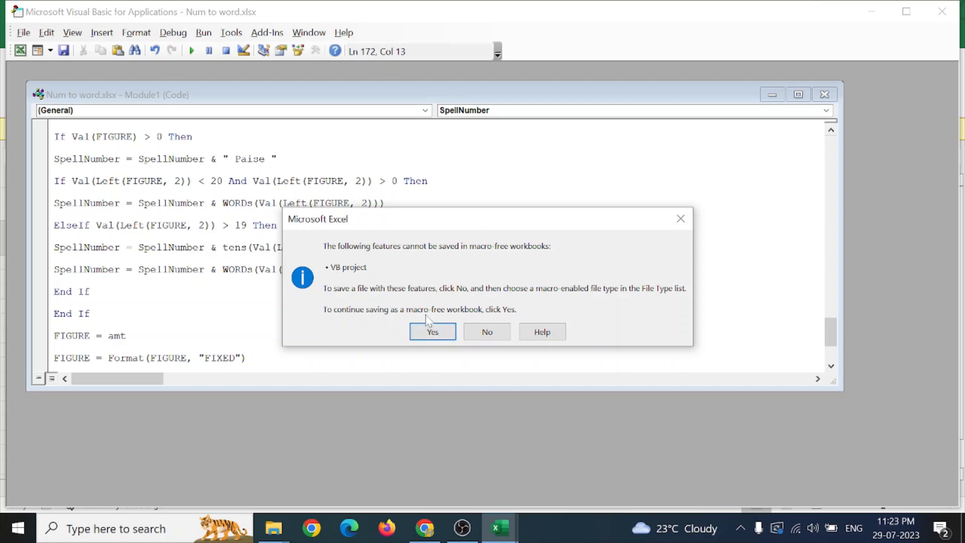
mouse_move(487, 331)
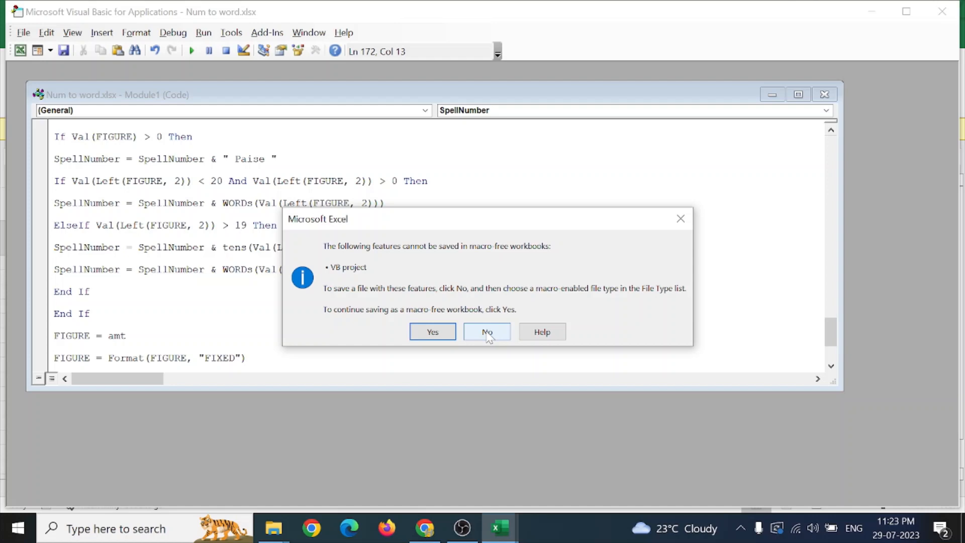
Decline the macro-free save and save 'Num to word' as an Excel Macro-Enabled Workbook.
click(486, 332)
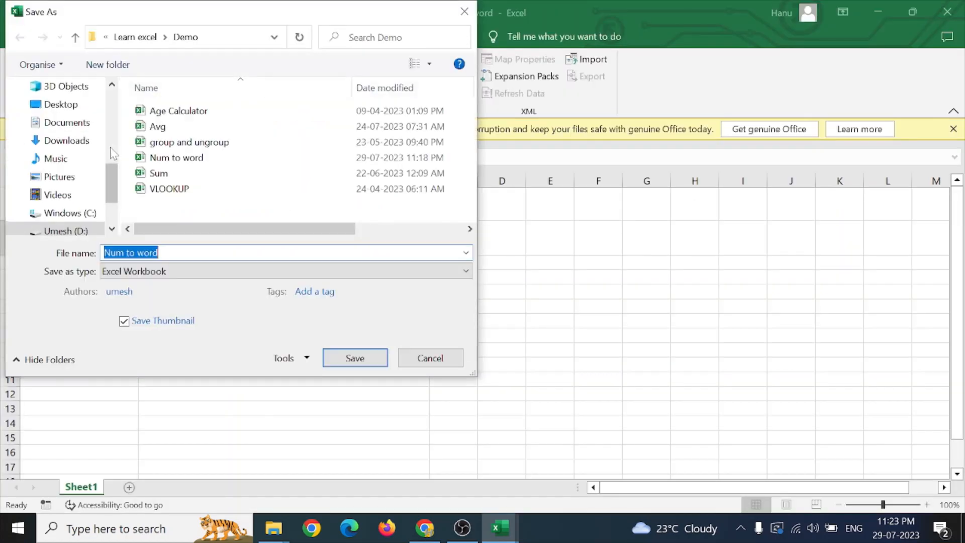
click(464, 271)
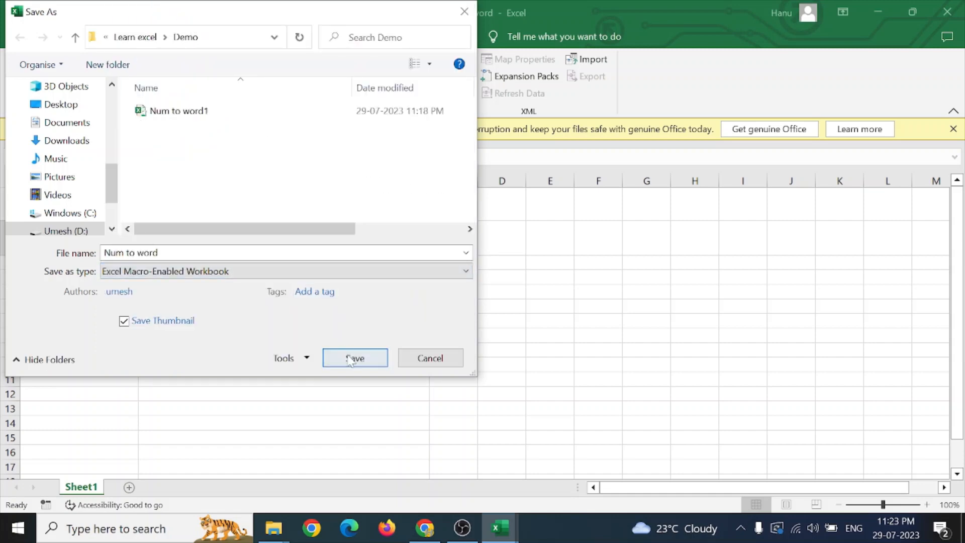
click(354, 357)
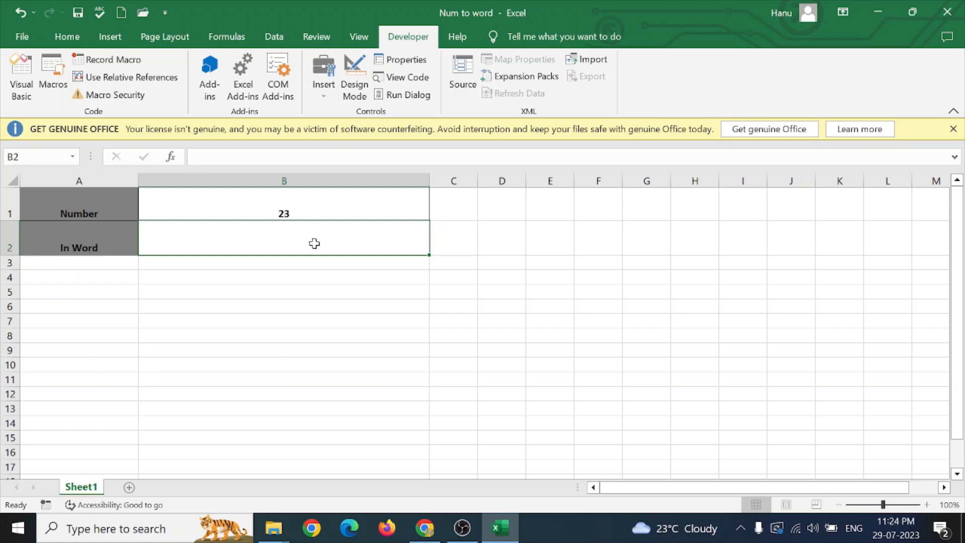
Enter =SpellNumber(B1) in B2, displaying RUPEES TWENTYTHREE ONLY.
text(=s)
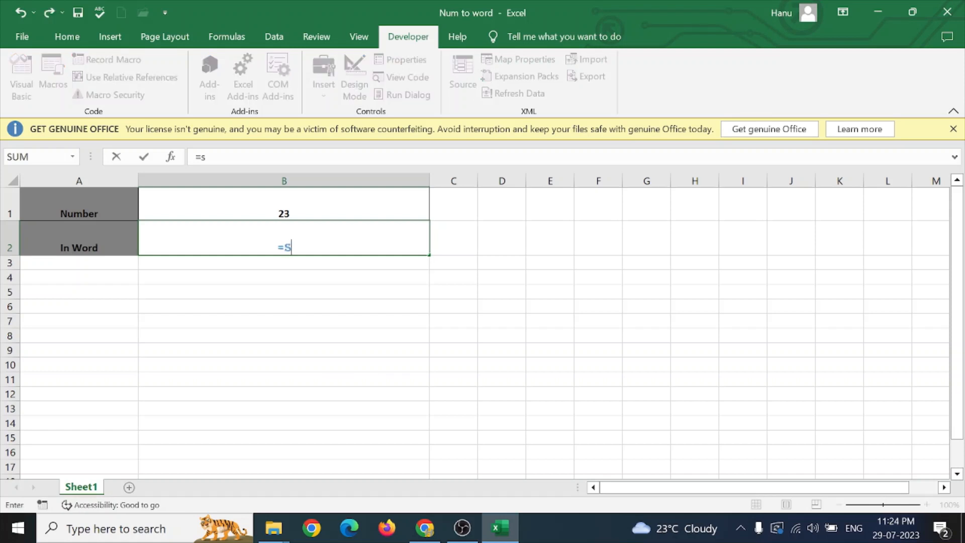
text(pe)
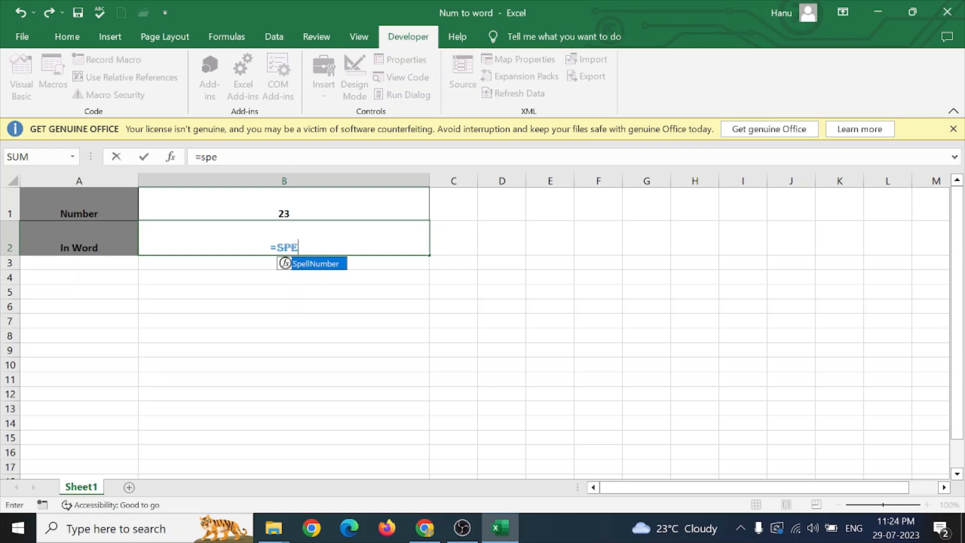
mouse_move(309, 269)
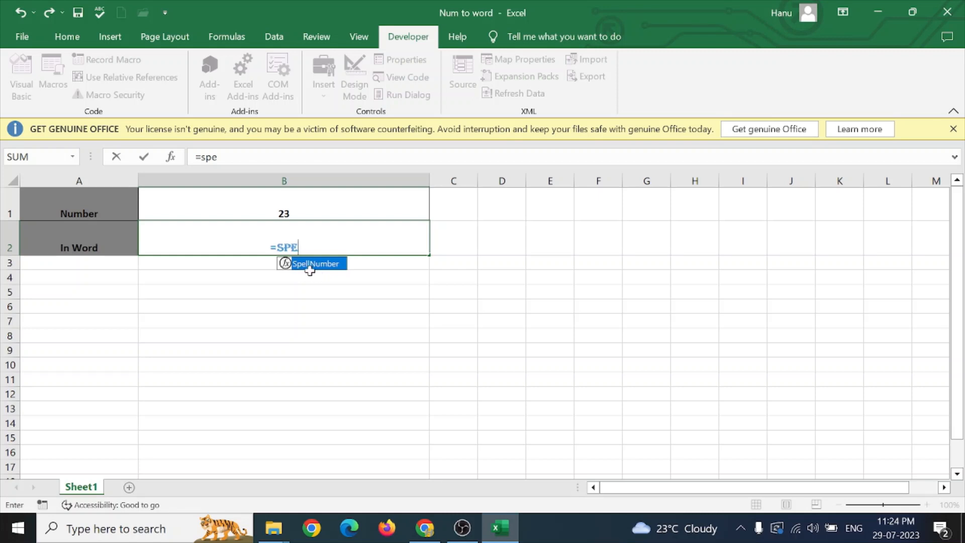
mouse_move(306, 275)
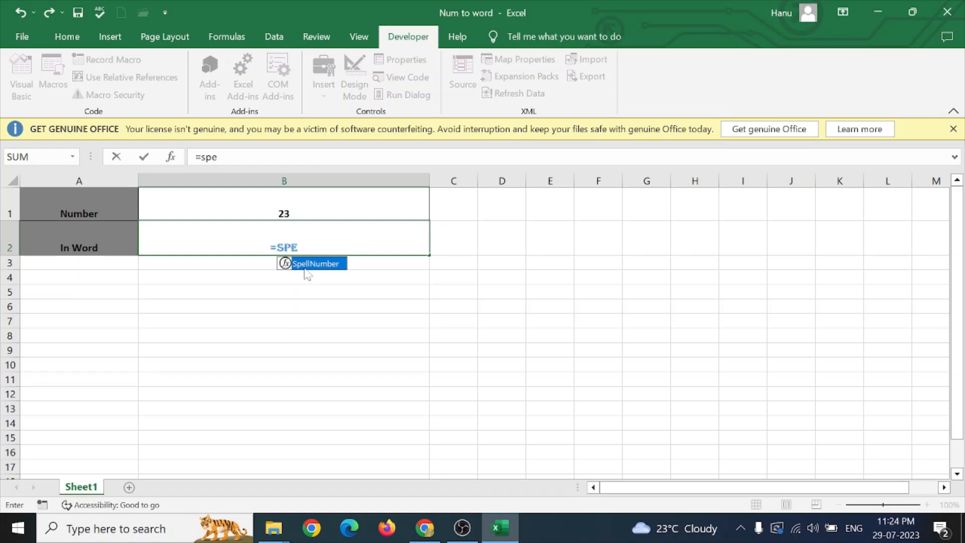
mouse_move(314, 273)
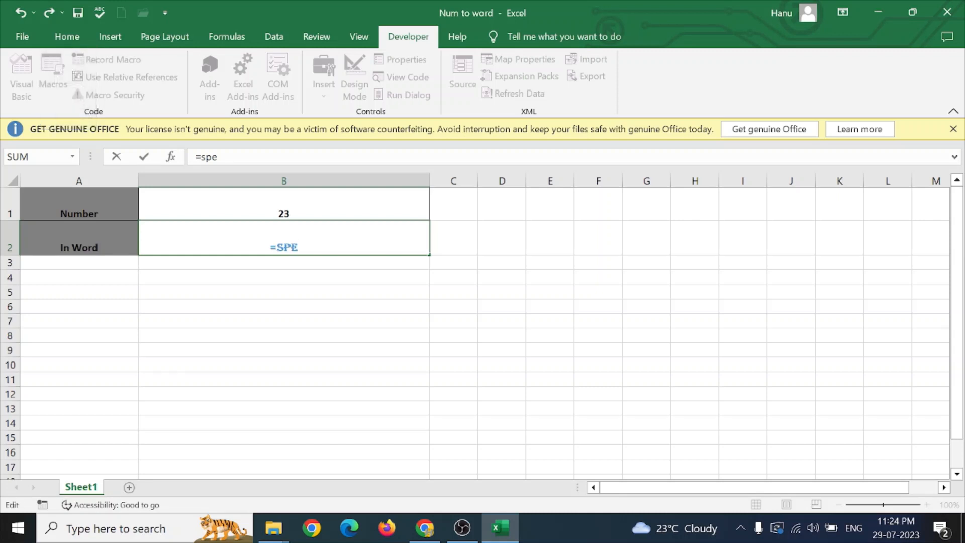
text(l)
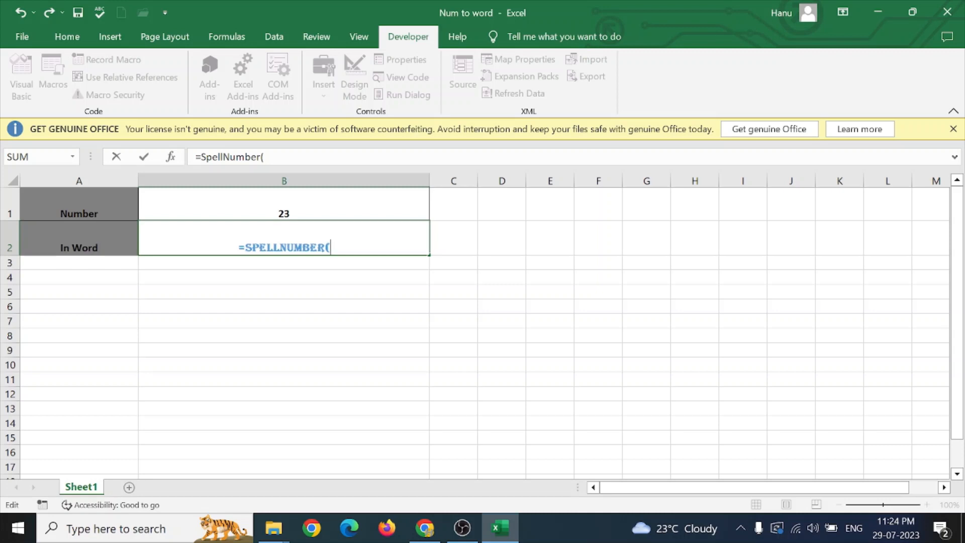
mouse_move(315, 211)
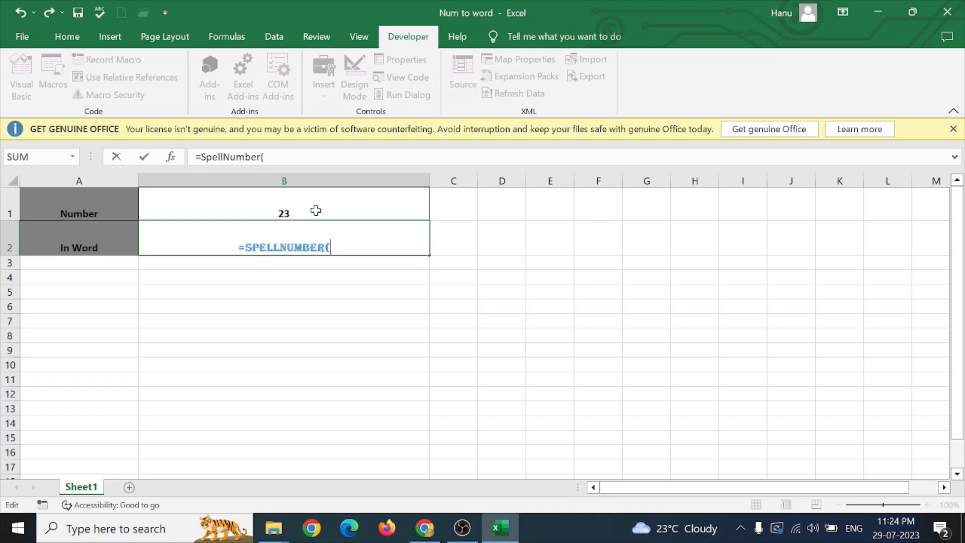
click(284, 214)
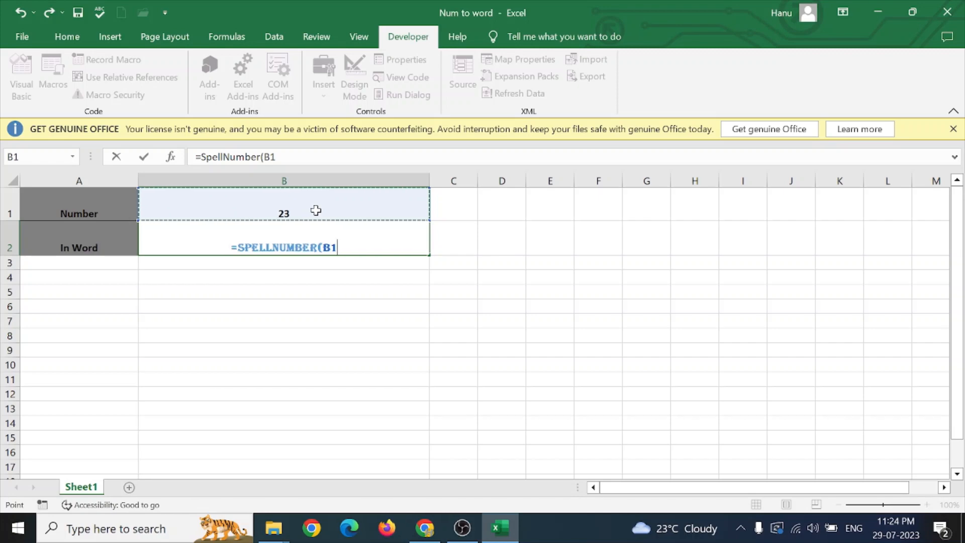
key(Return)
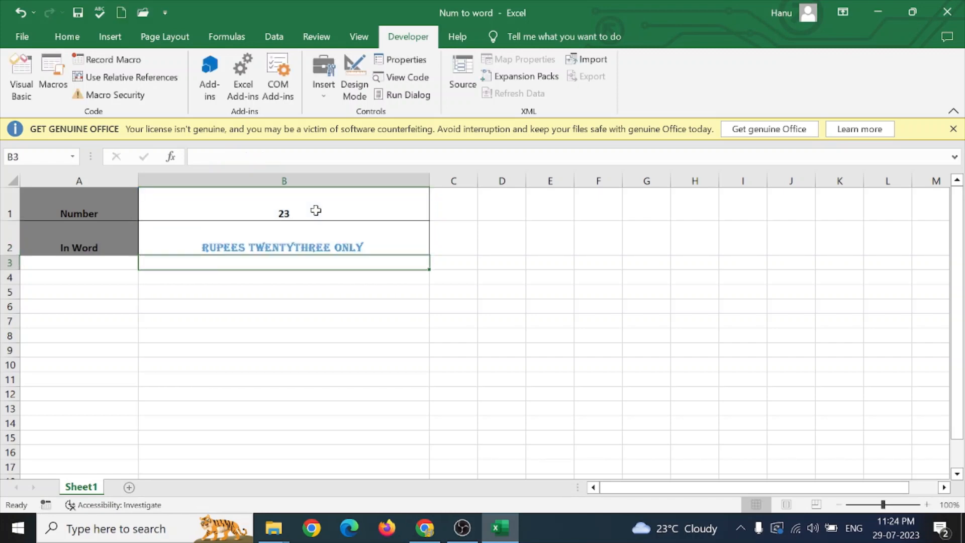
mouse_move(283, 259)
text(44)
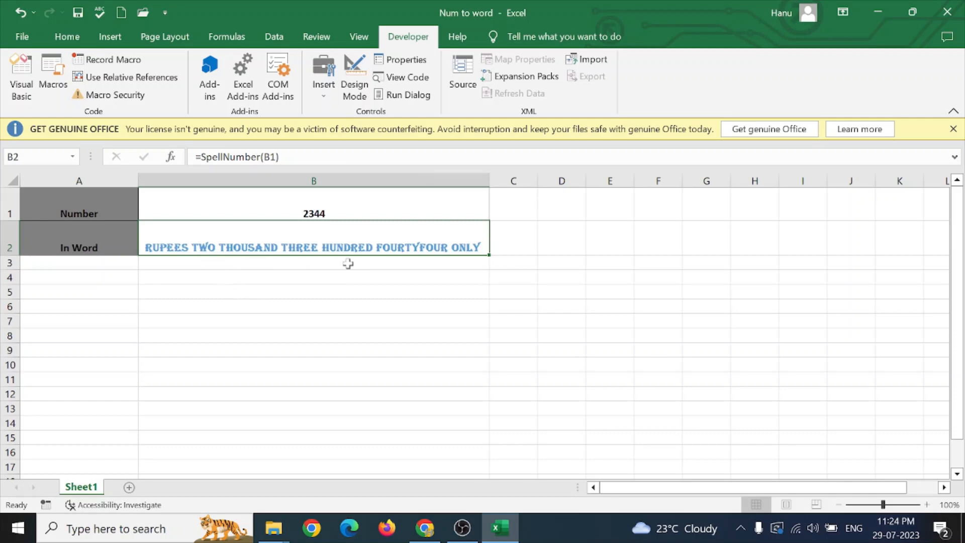
mouse_move(411, 265)
text(2)
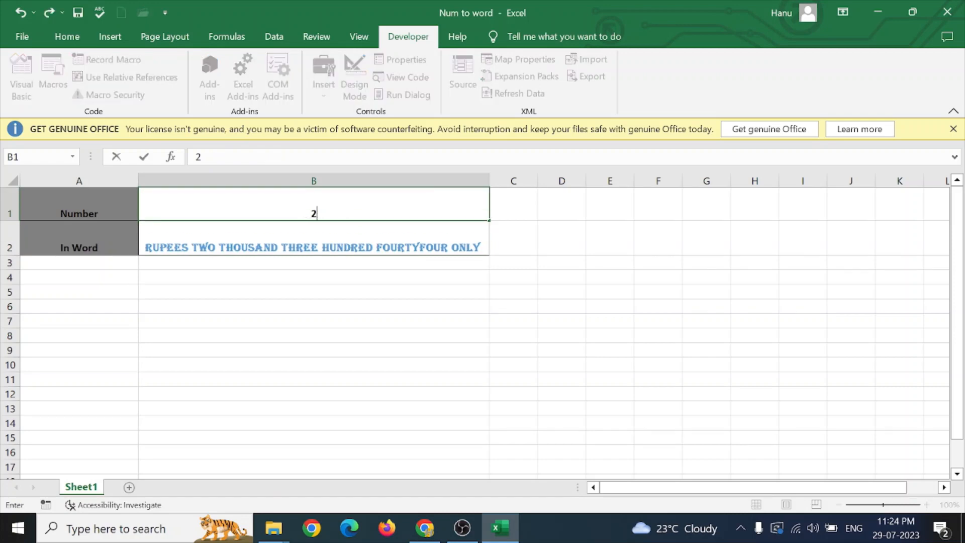
Test the formula with 2344, widen column B, then restore B1 to 23.
text(3)
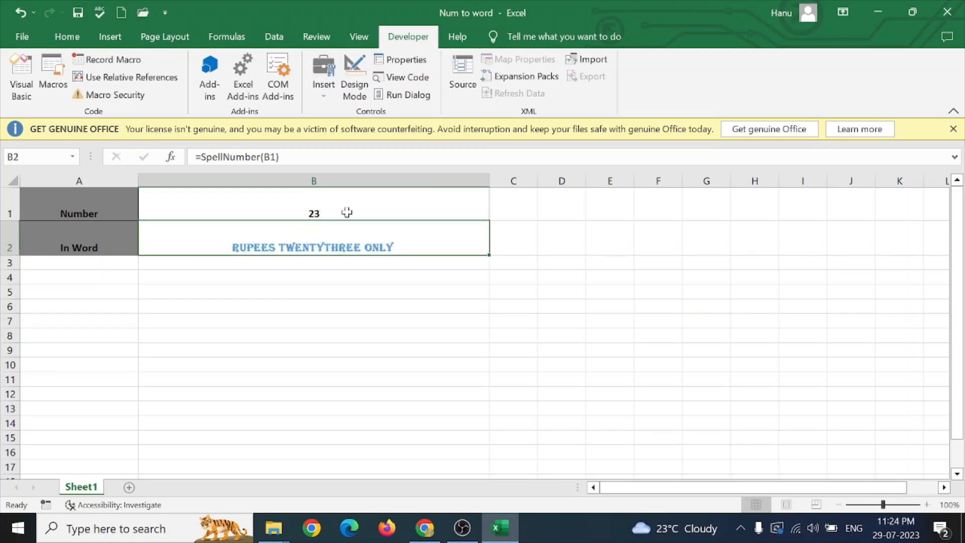